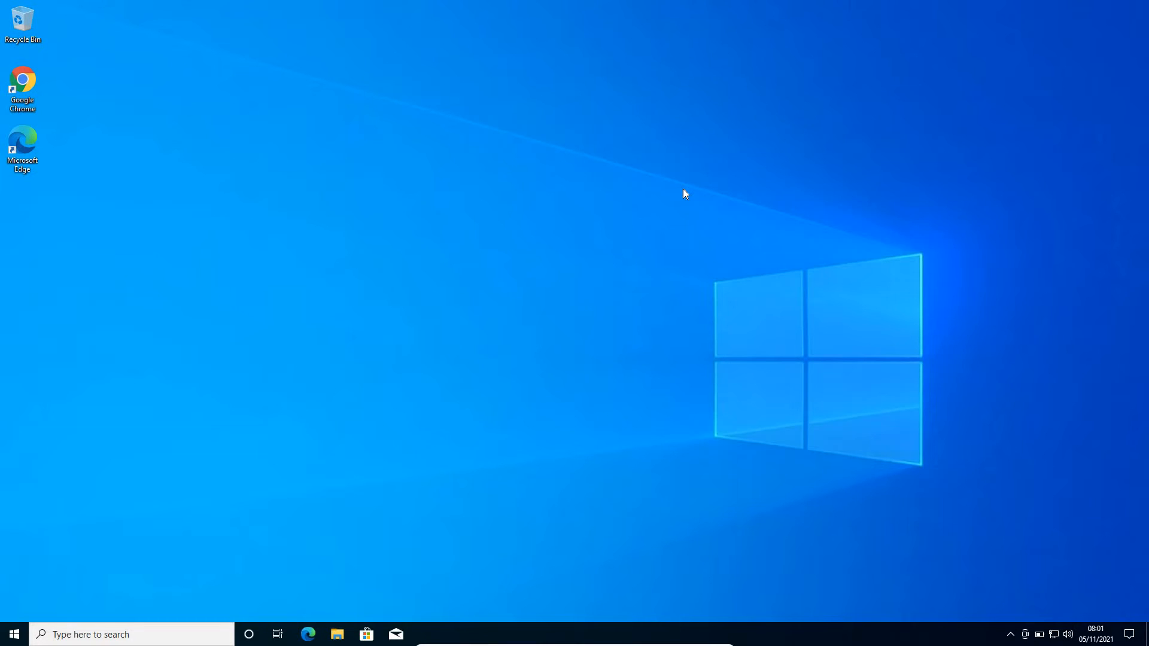
mouse_move(72, 39)
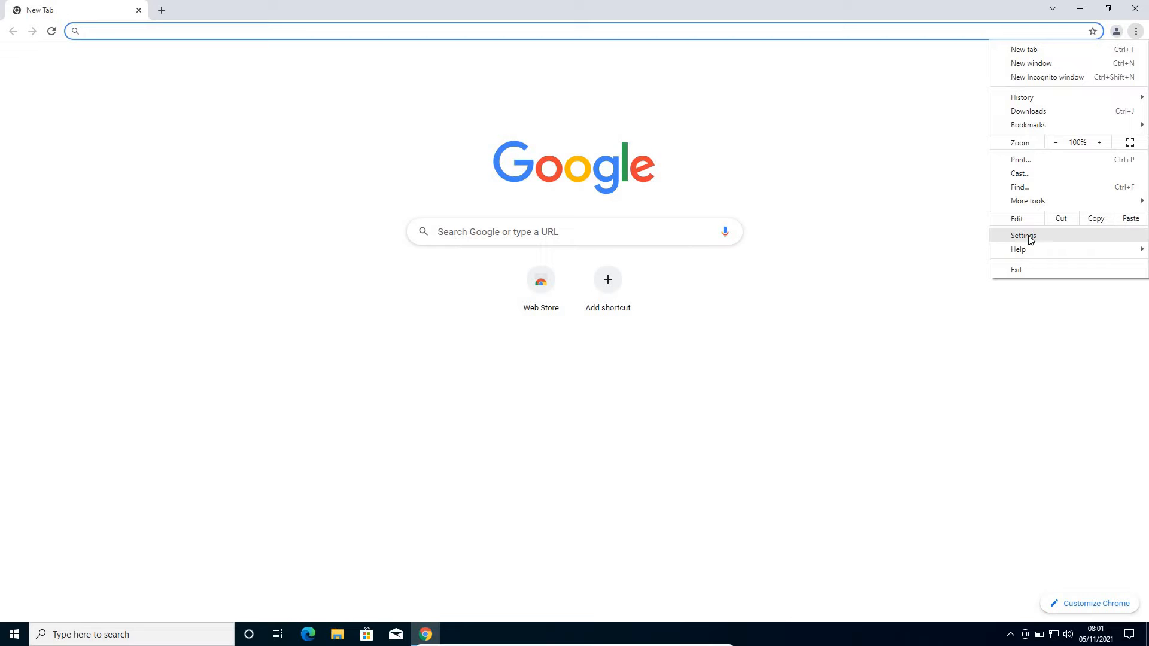
Step: Open Chrome's Extensions page listing Google Docs Offline and the Docs, Sheets, Slides apps
left_click(1023, 235)
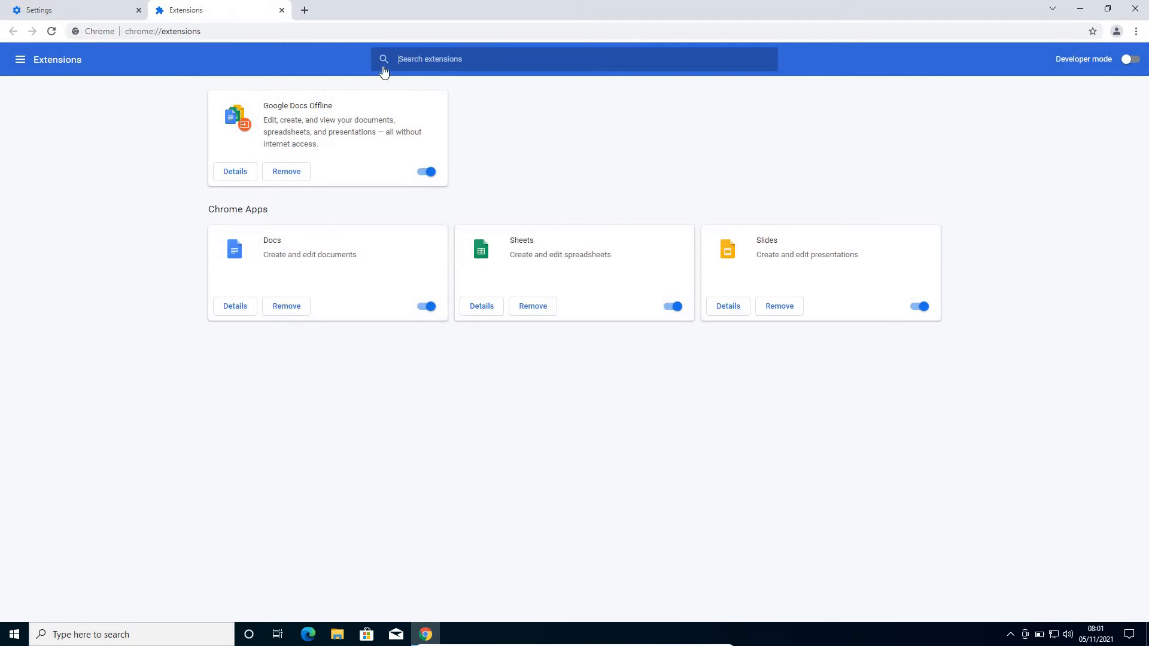
mouse_move(228, 149)
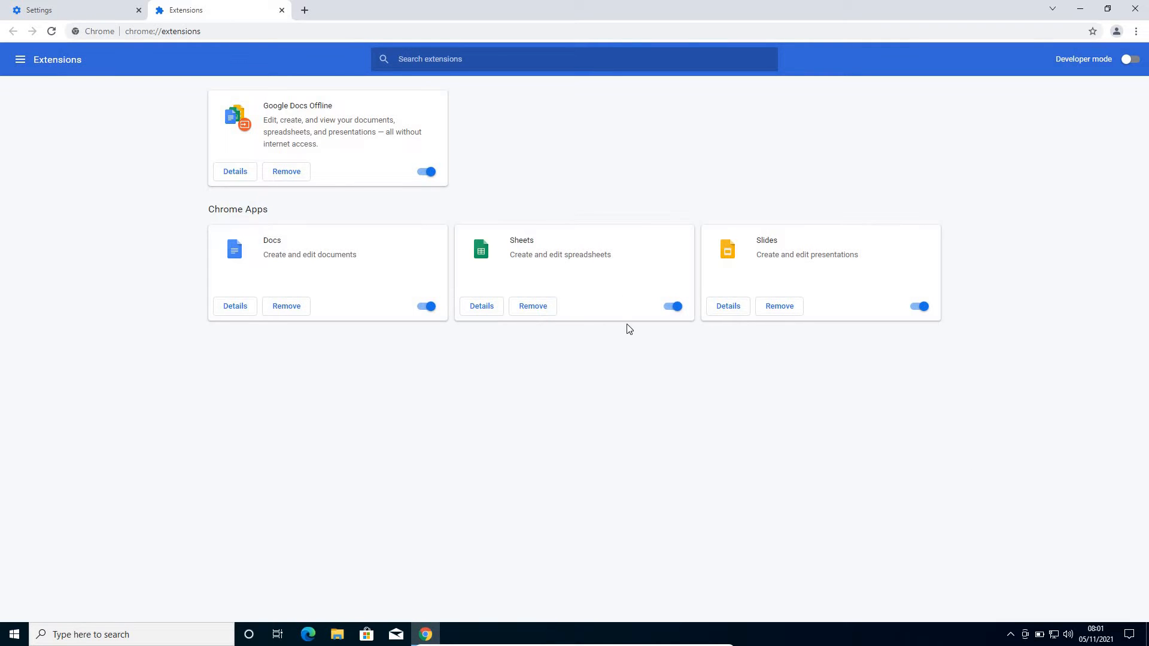
mouse_move(520, 313)
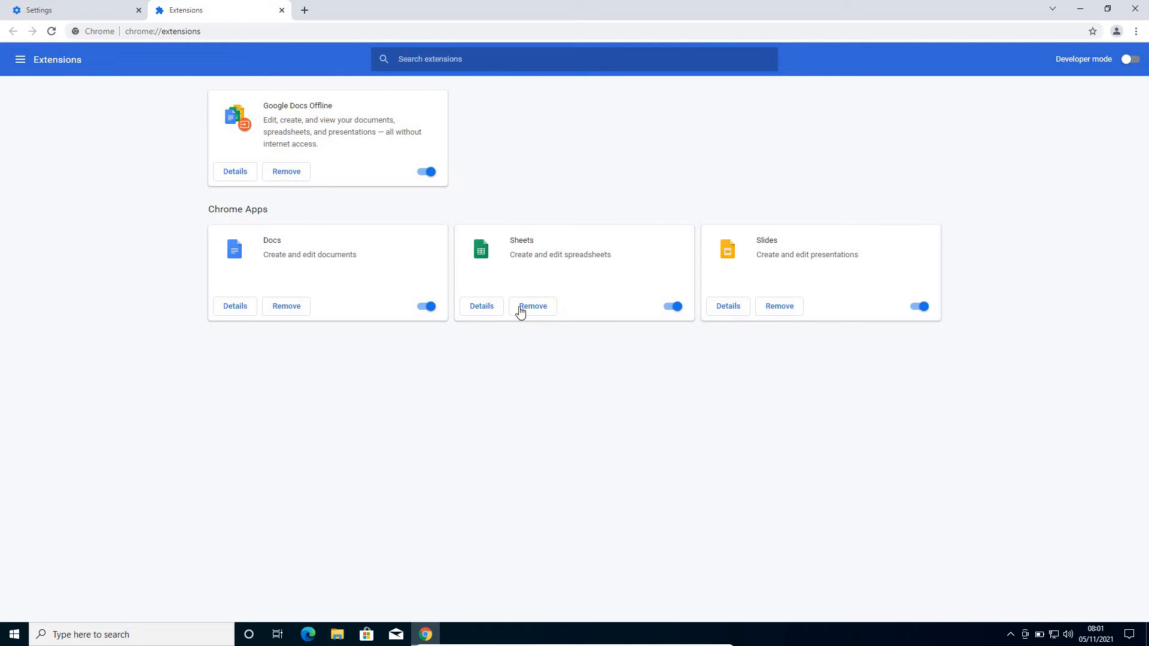
mouse_move(296, 184)
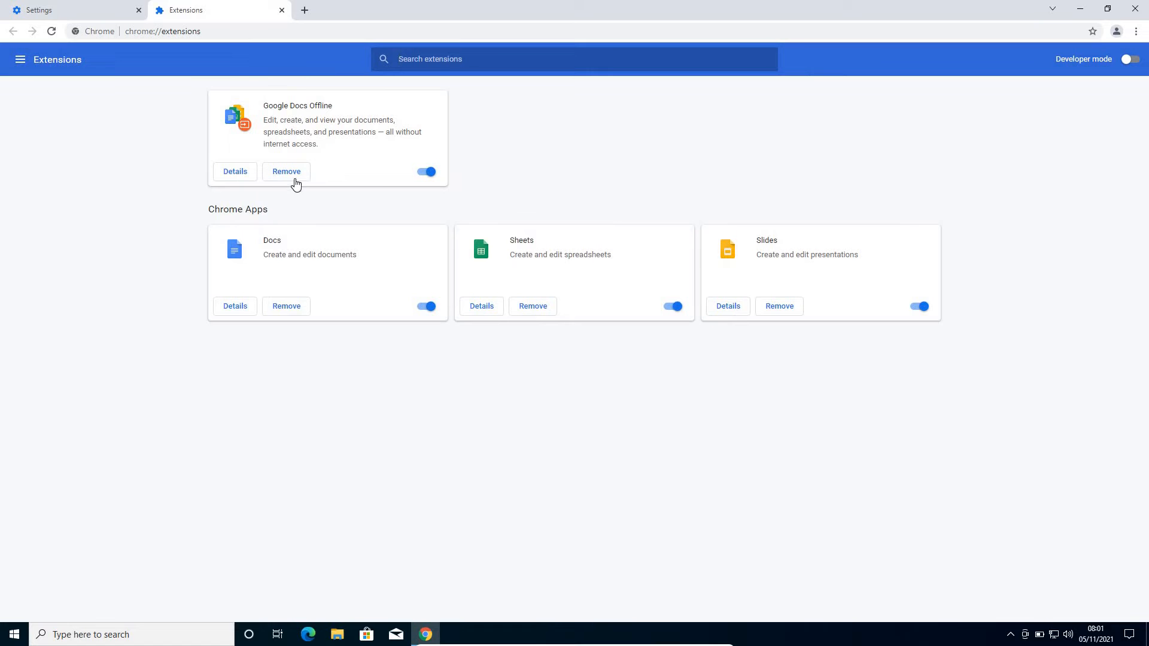
mouse_move(300, 157)
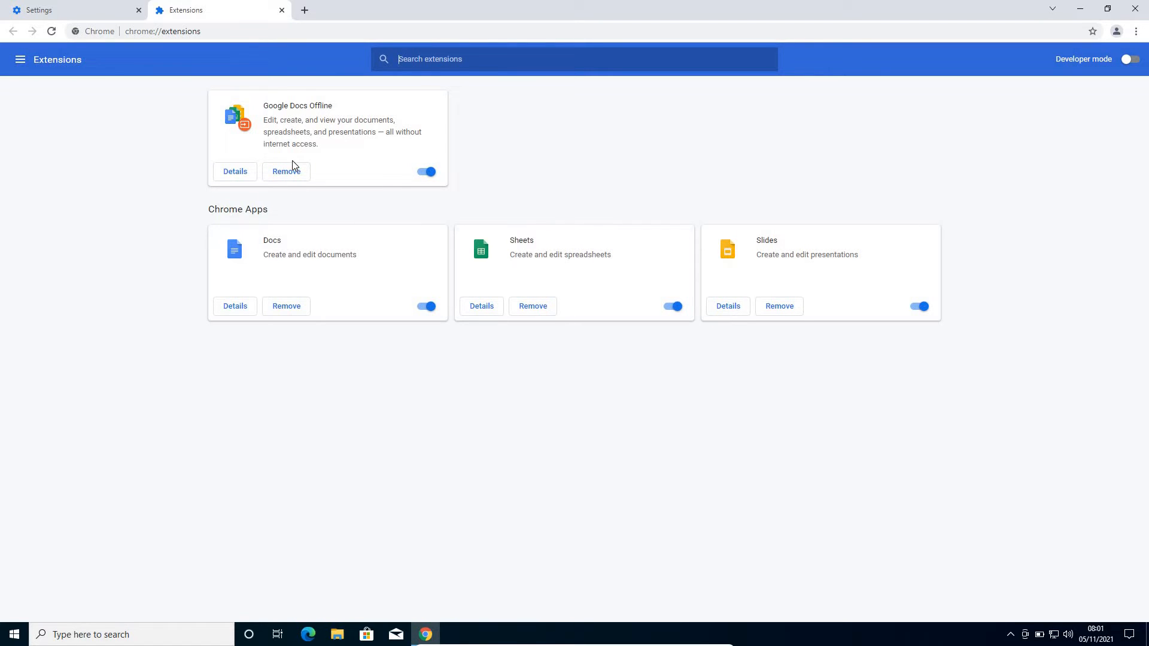
Step: Remove the Google Docs Offline extension and confirm the removal
left_click(286, 171)
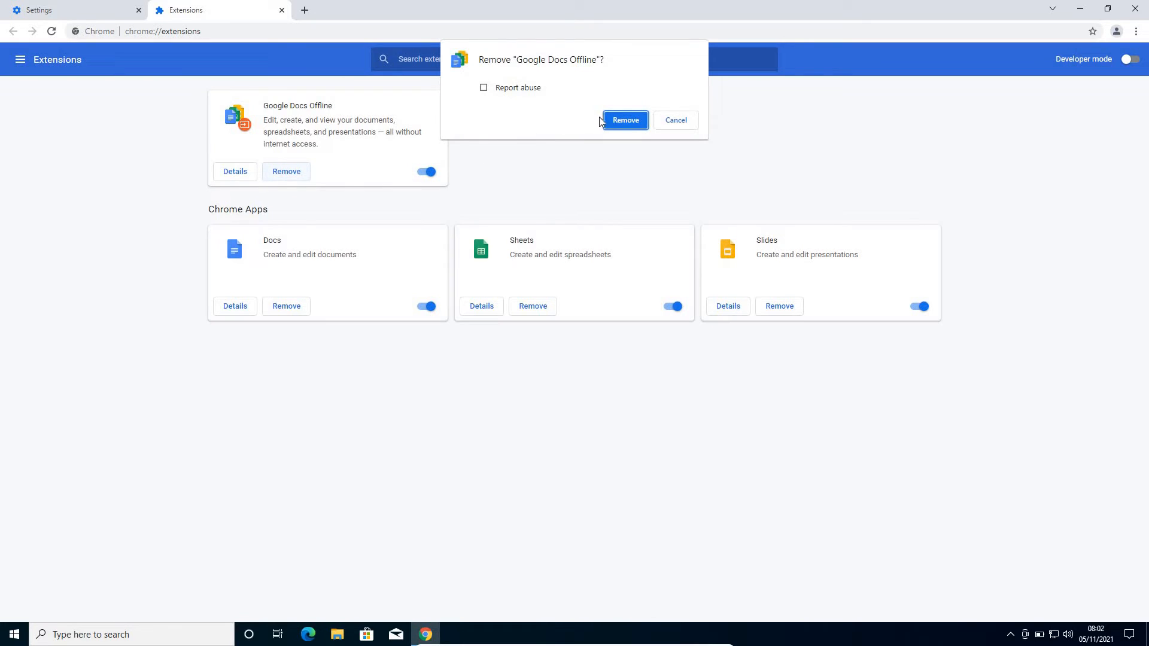
left_click(623, 120)
type("c")
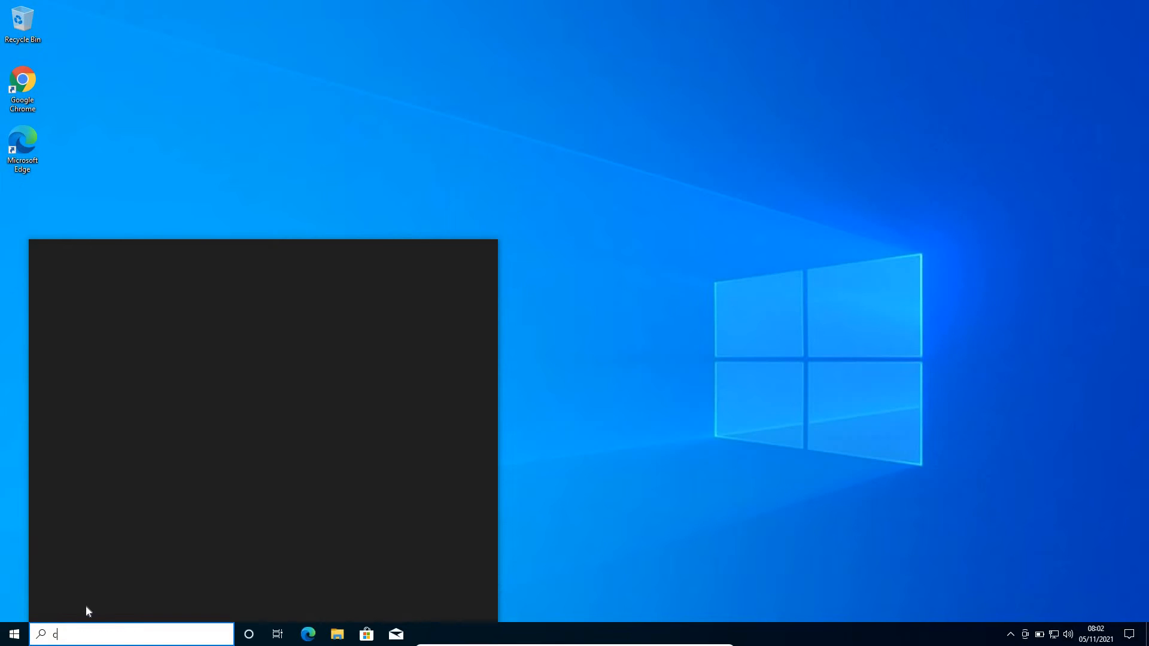
Step: Search for cmd and run Command Prompt as administrator, accepting User Account Control
type("md")
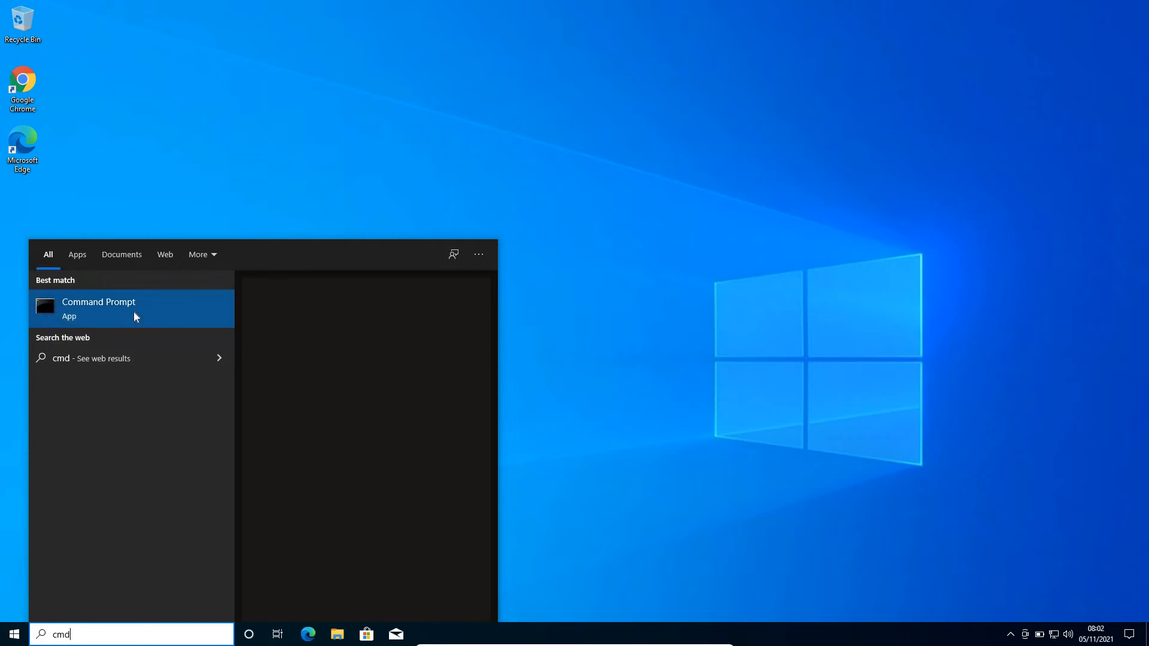
mouse_move(474, 274)
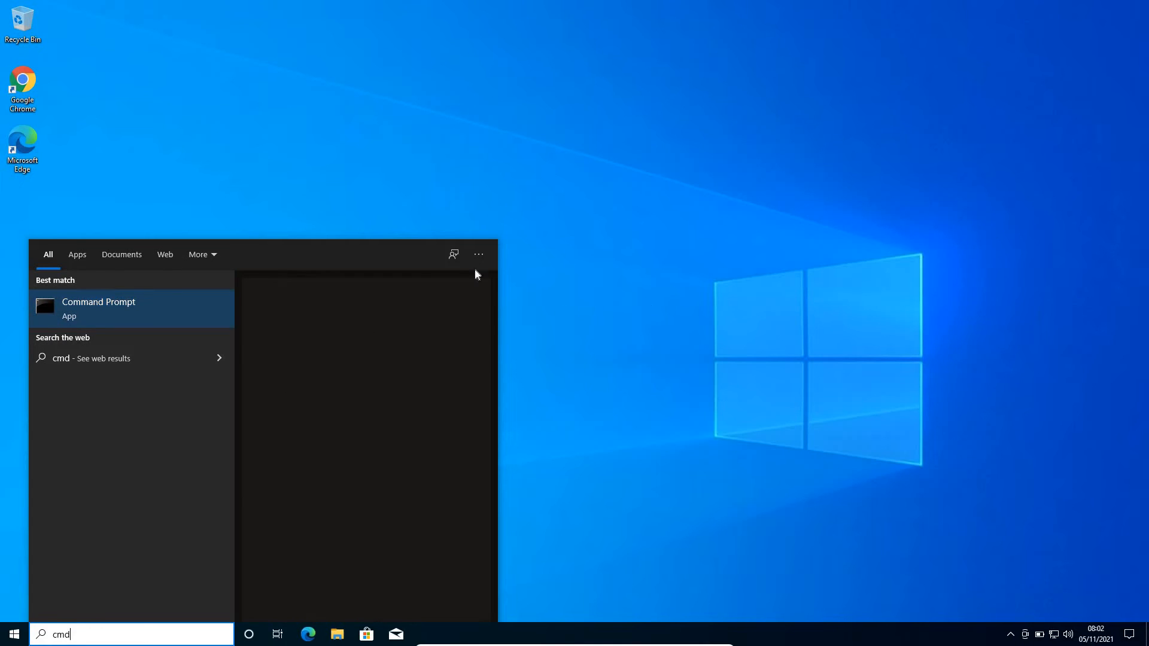
left_click(98, 308)
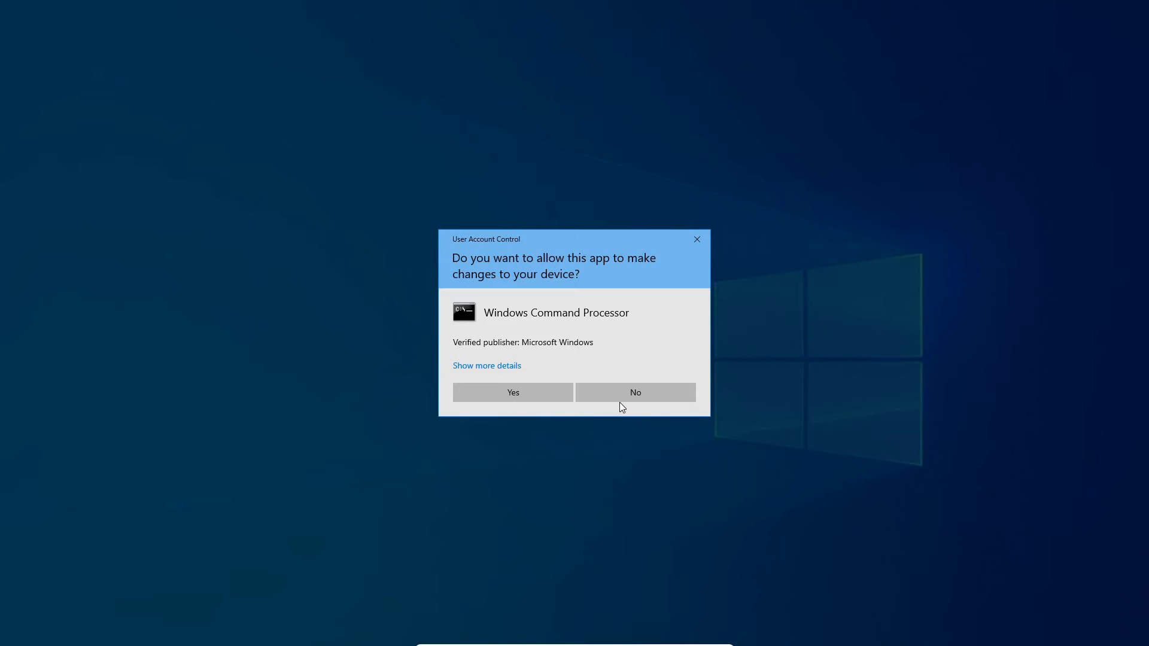
left_click(512, 391)
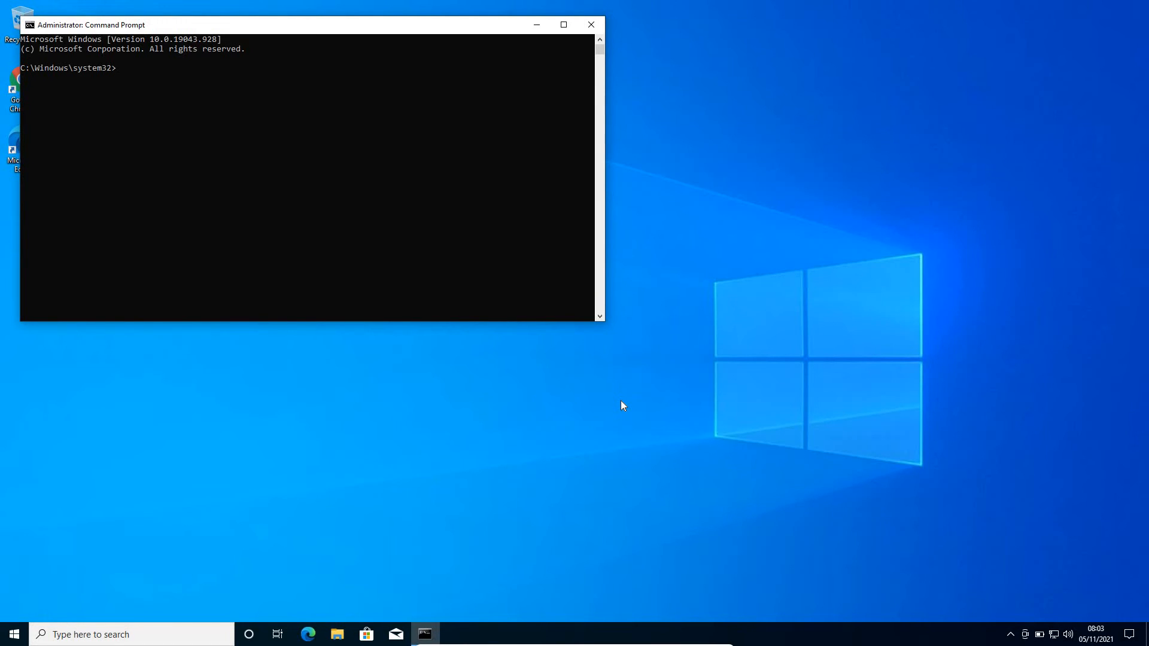
Step: Run ipconfig /flushdns, then close the Command Prompt window
type("ipconfig /")
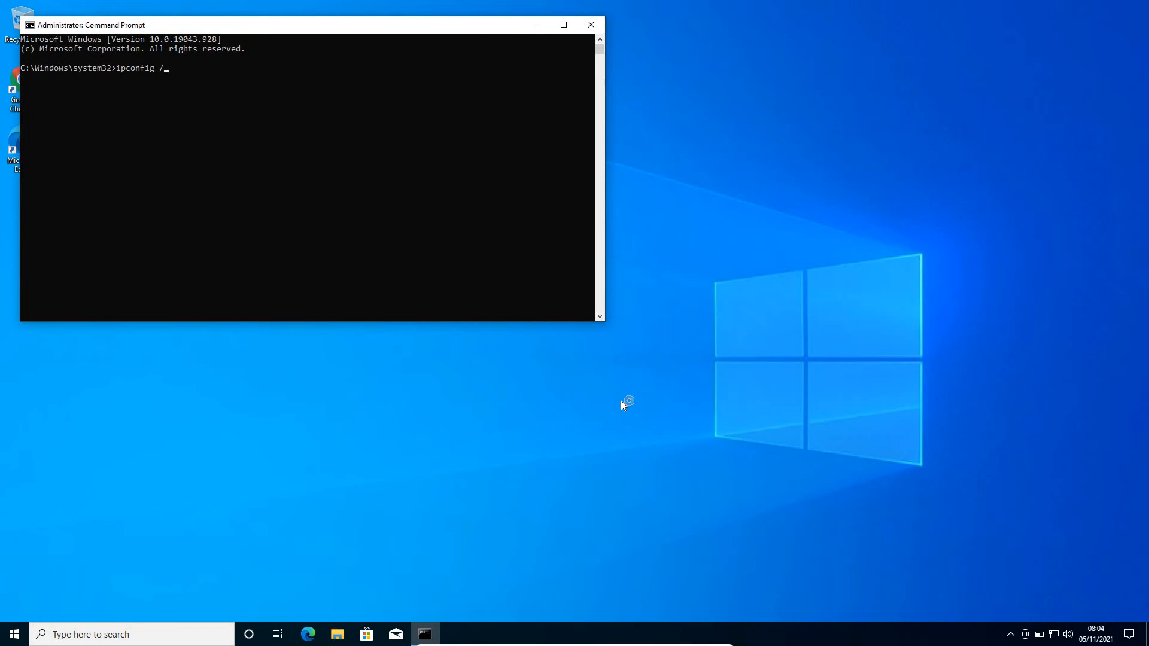
type("flush")
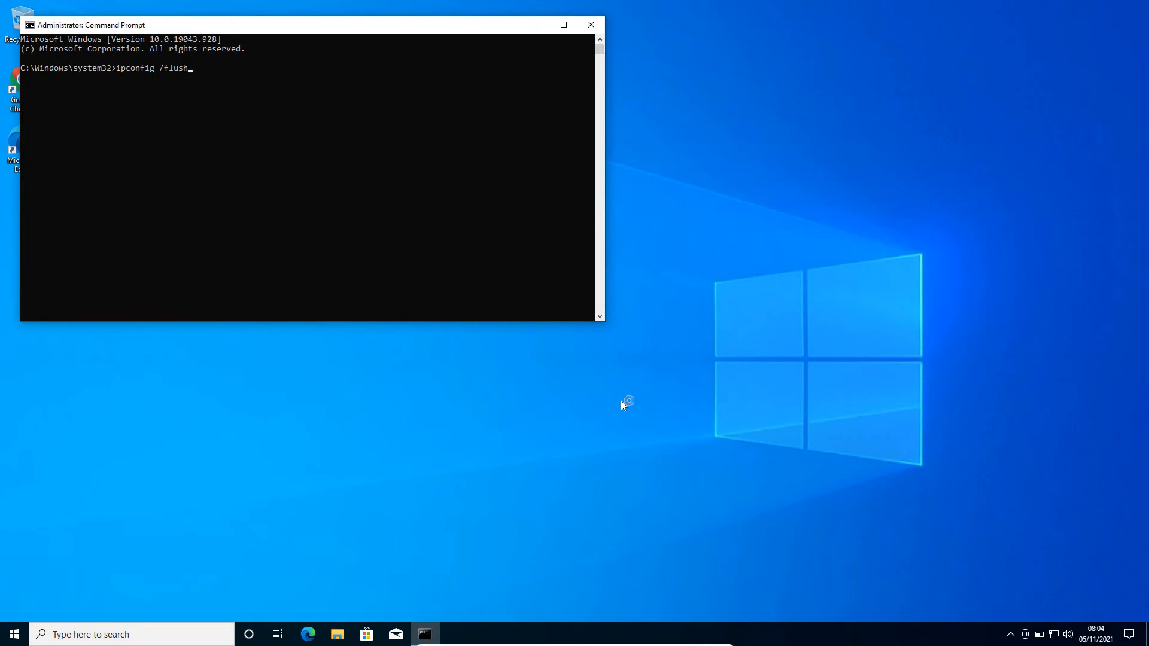
type("dns")
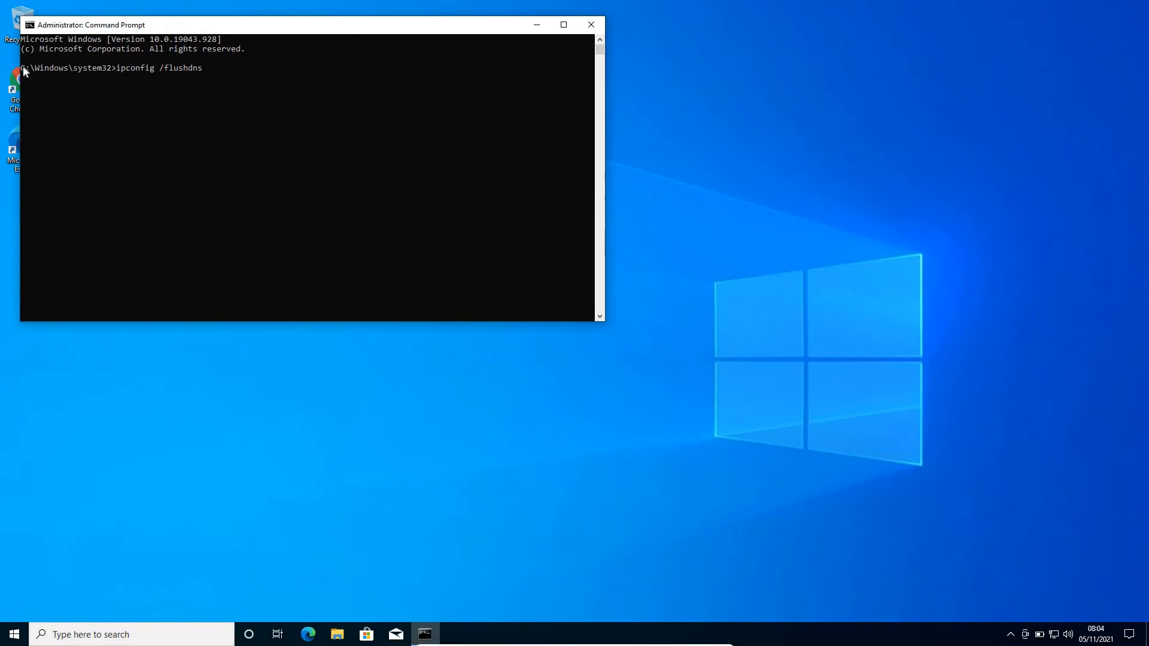
key("enter")
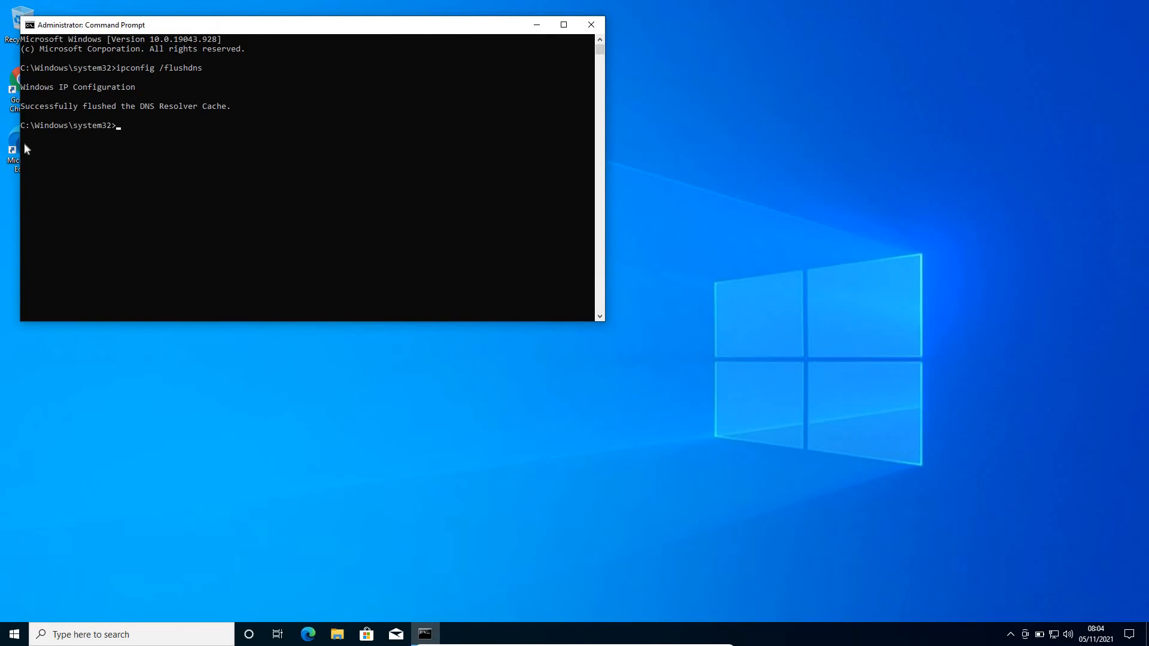
mouse_move(115, 117)
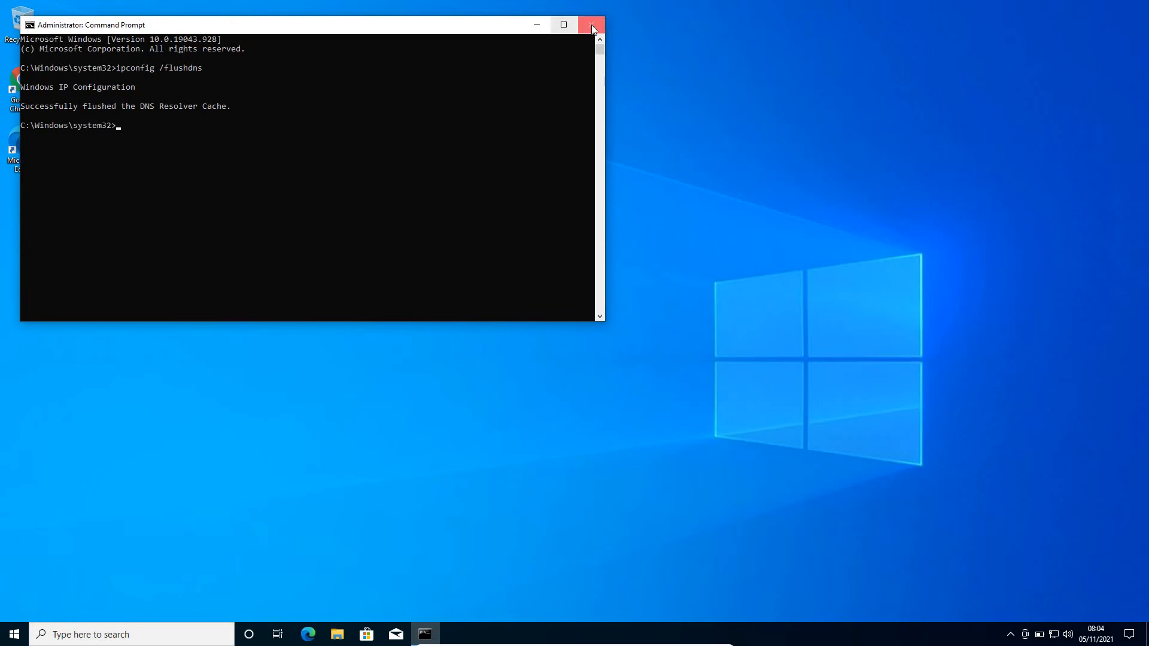
left_click(591, 23)
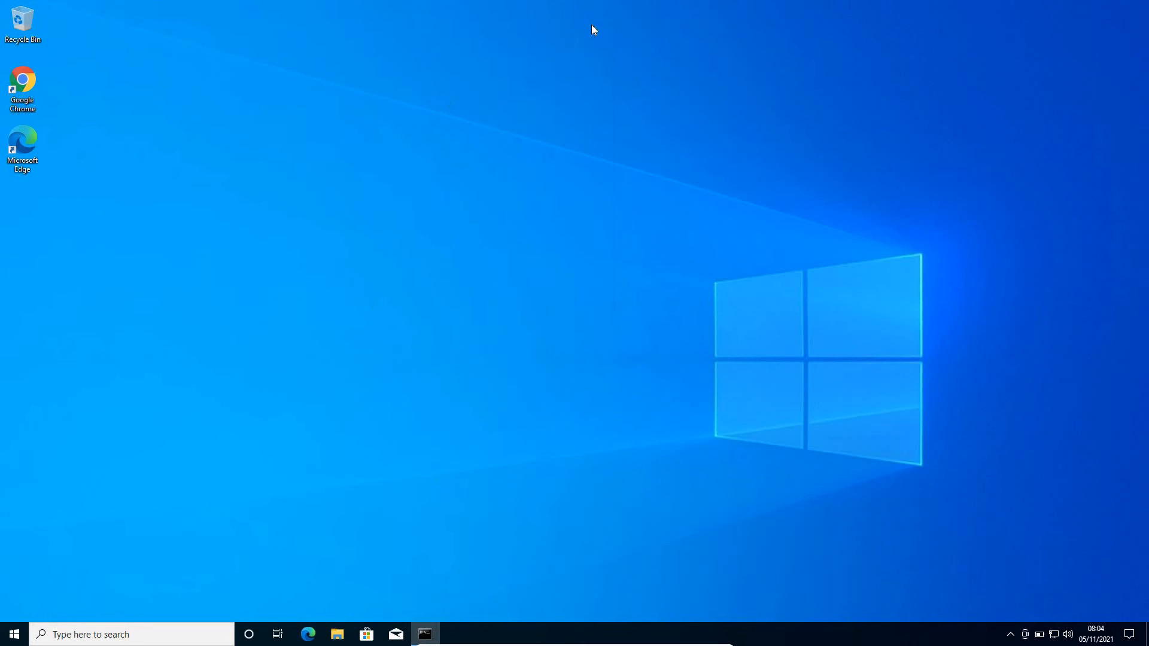
Step: Relaunch Chrome and go to Settings > Advanced > Reset and clean up
left_click(22, 84)
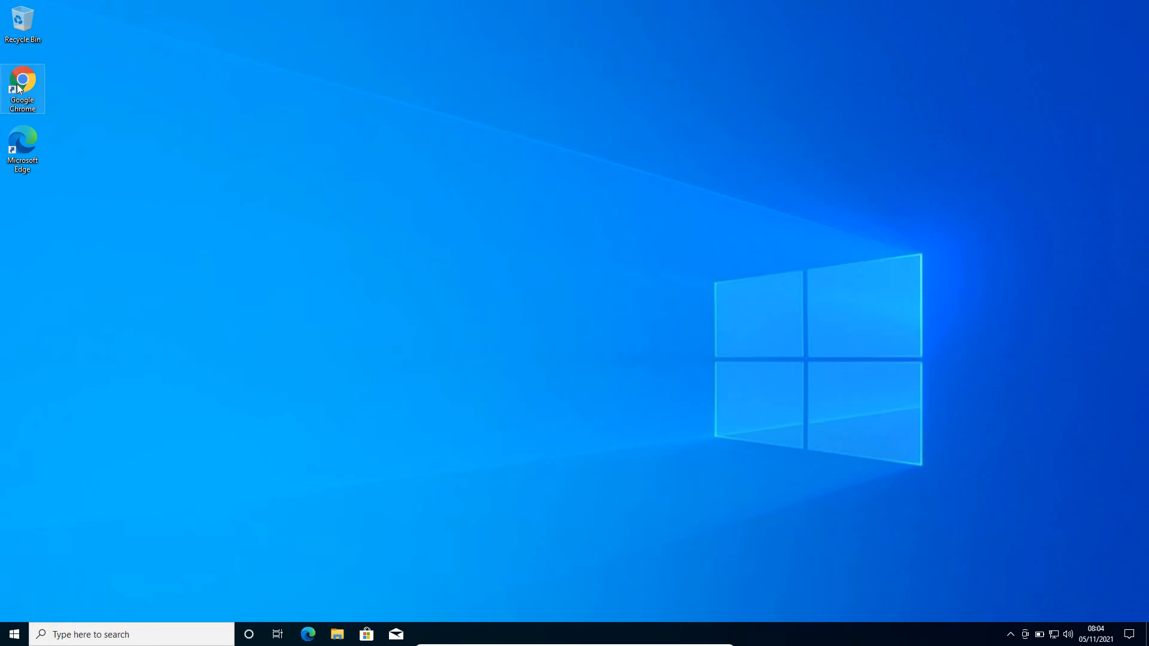
mouse_move(982, 141)
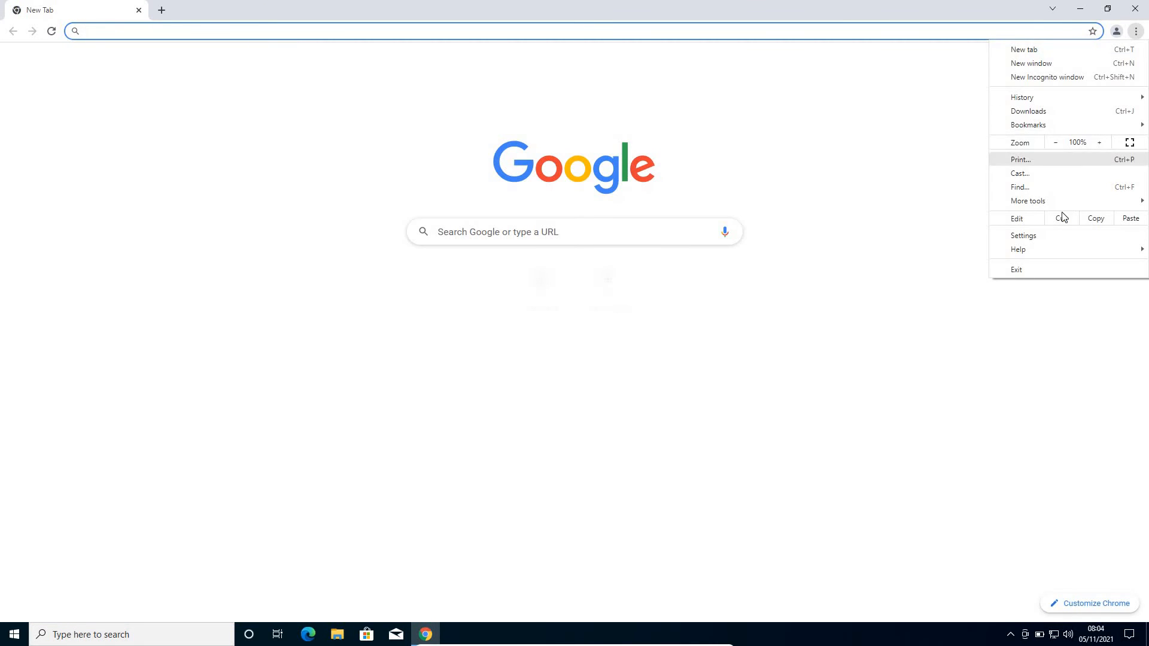
left_click(1023, 235)
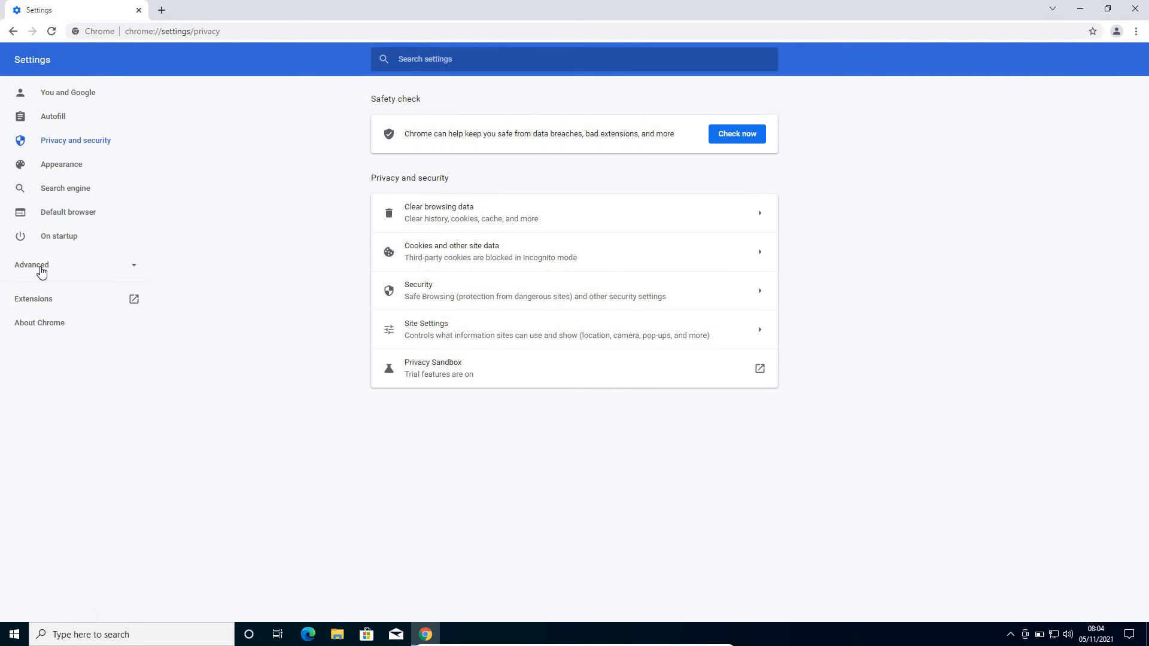
left_click(31, 265)
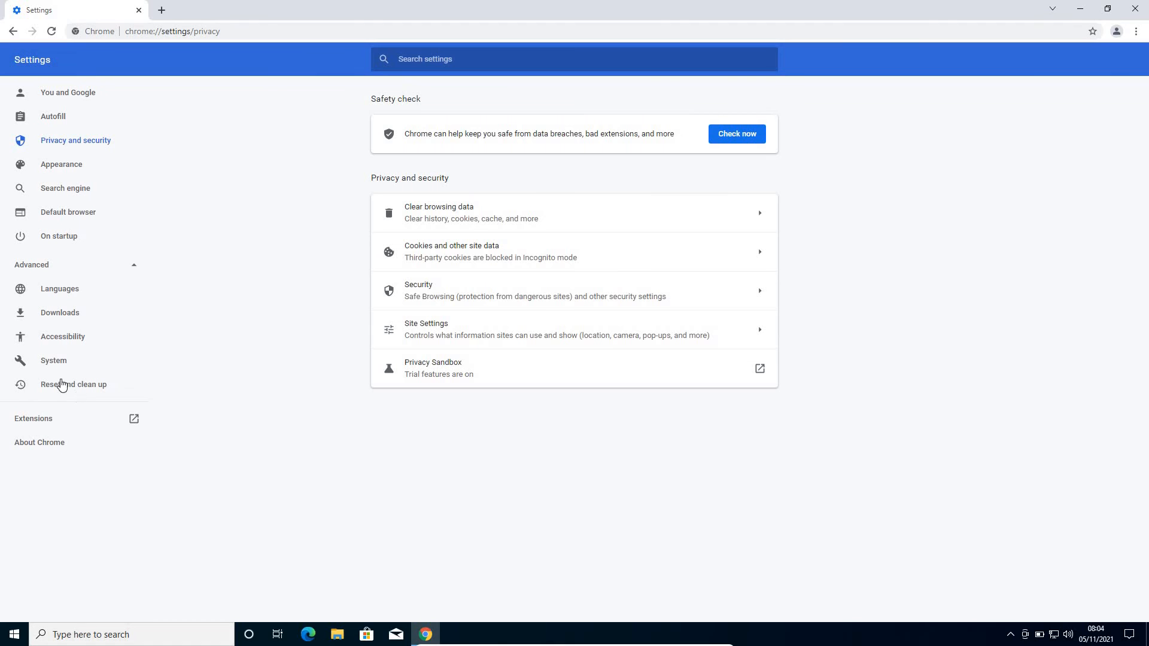
left_click(73, 384)
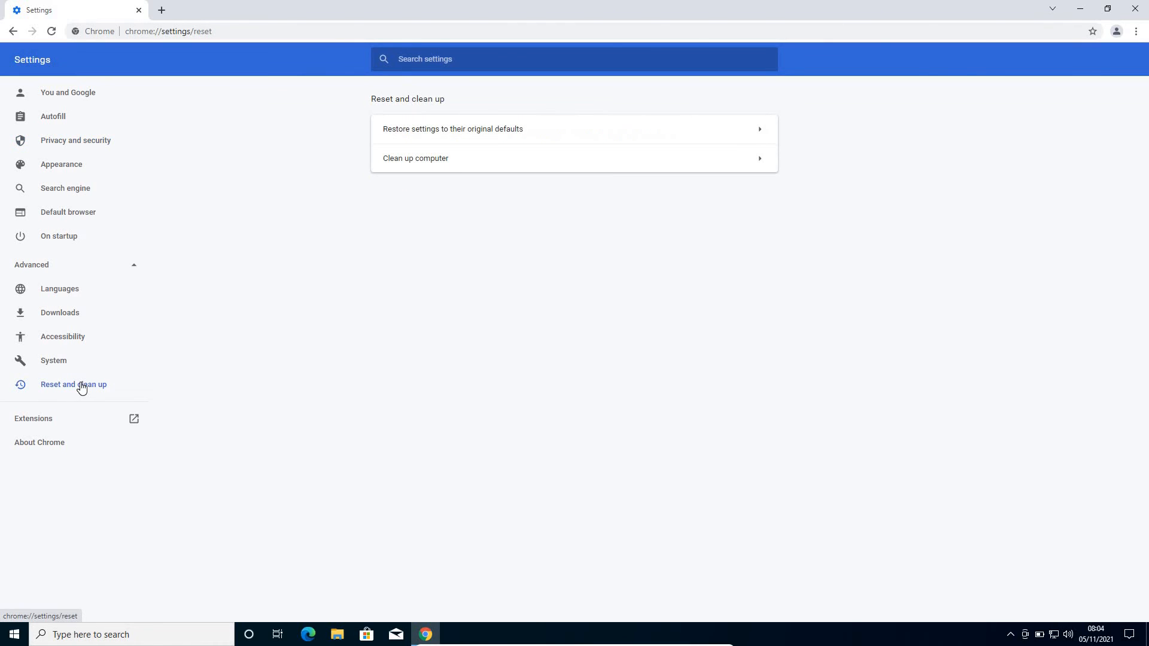
mouse_move(404, 143)
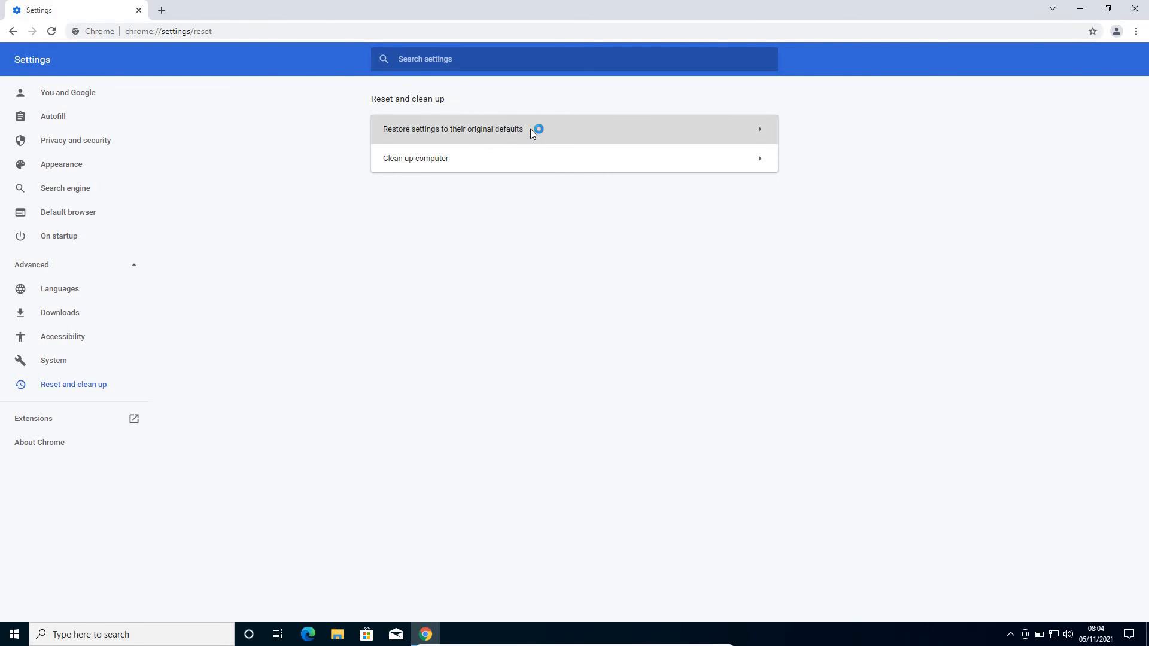
Step: Choose 'Restore settings to their original defaults' and confirm Reset settings
left_click(452, 129)
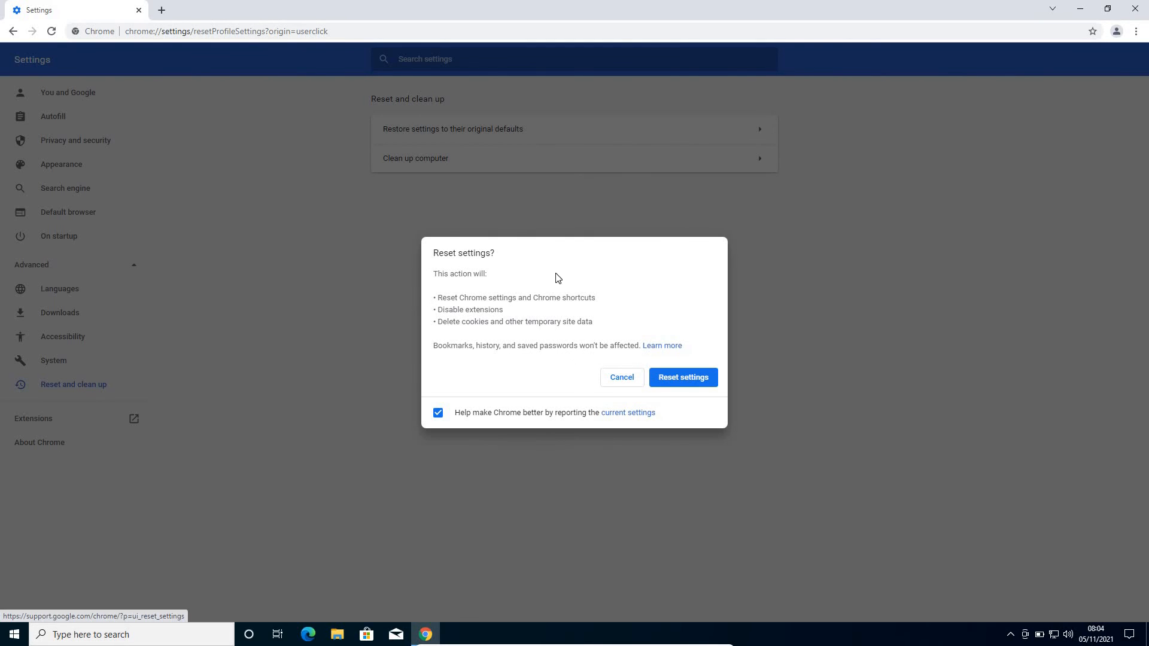
left_click(681, 377)
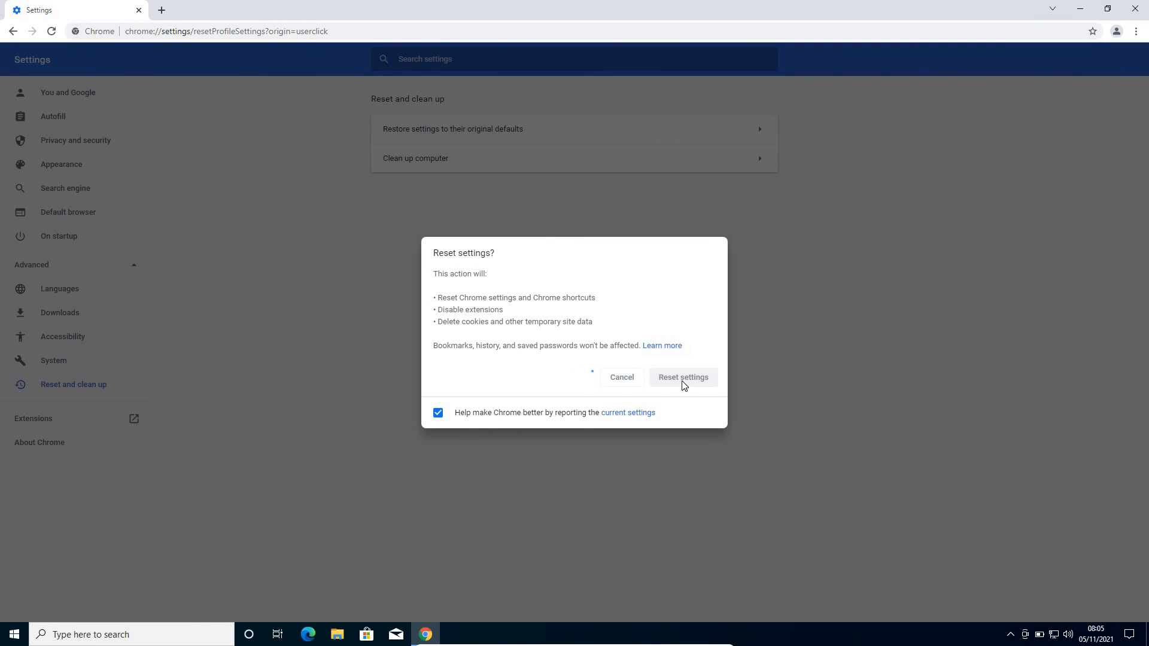
left_click(681, 376)
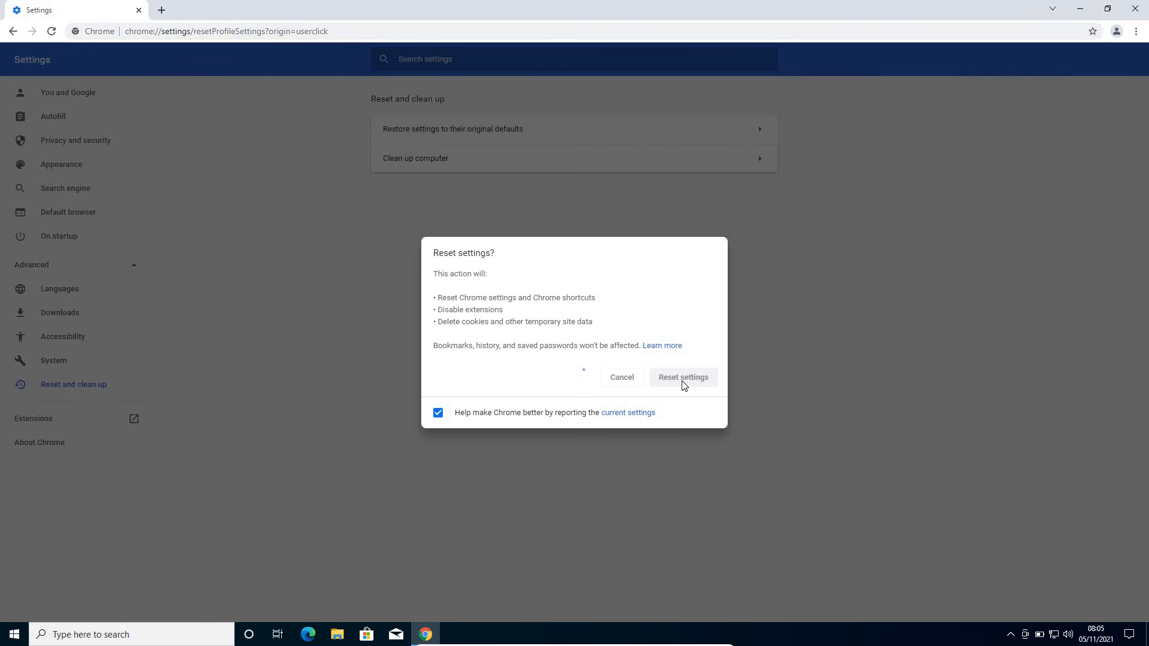
left_click(682, 376)
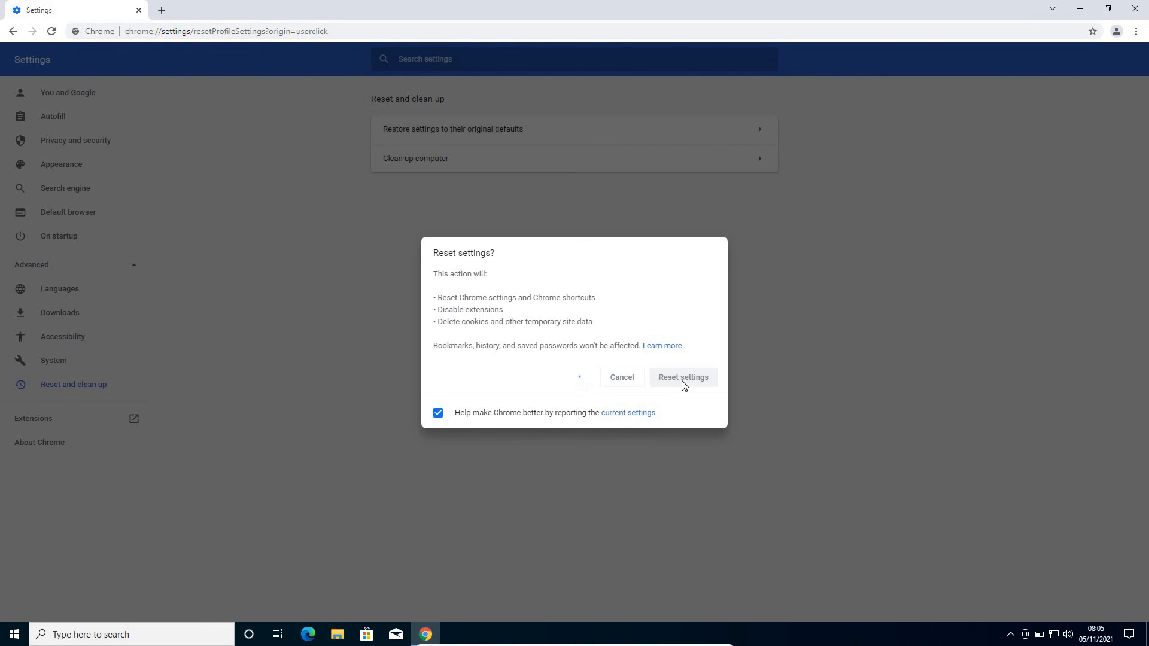
left_click(682, 376)
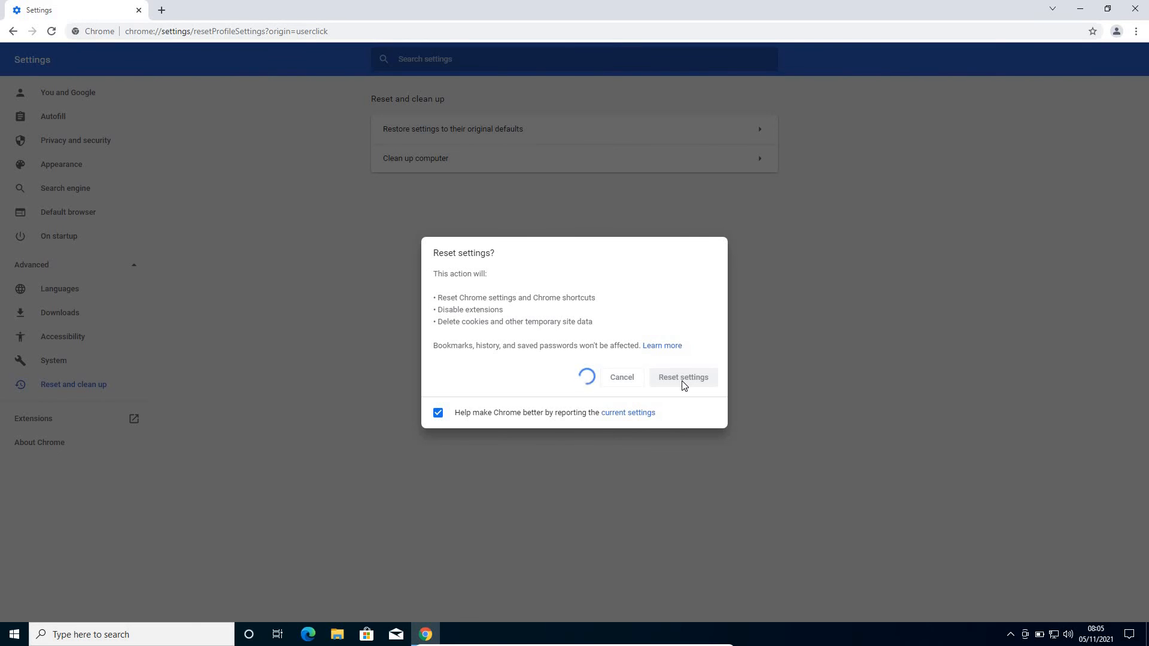
left_click(682, 378)
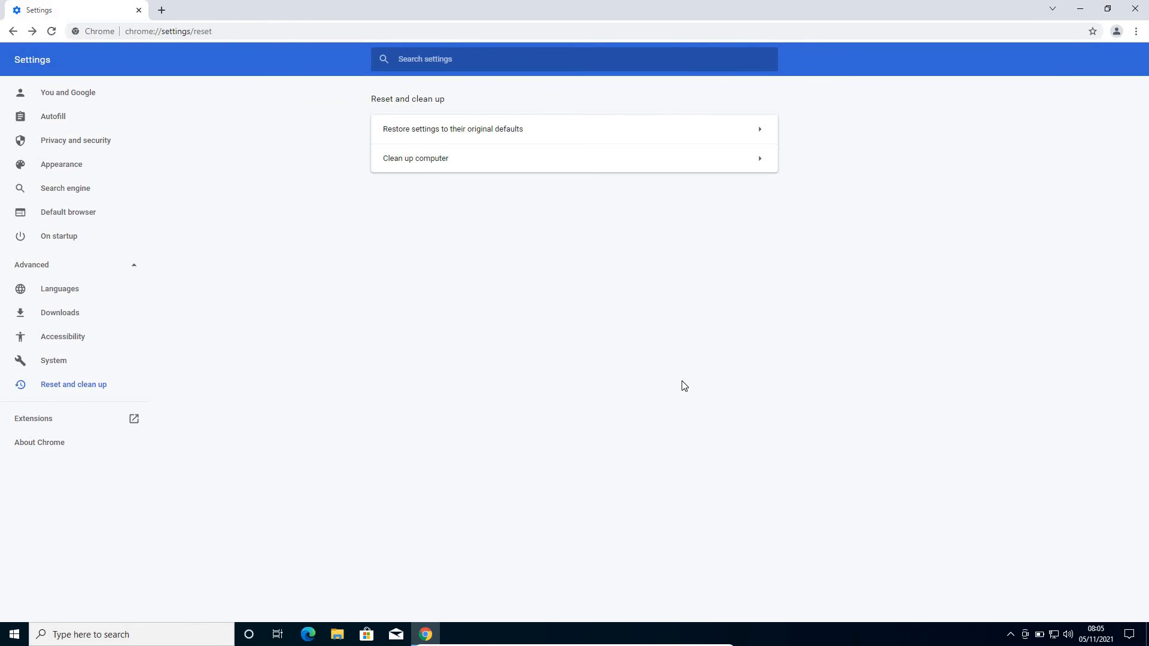